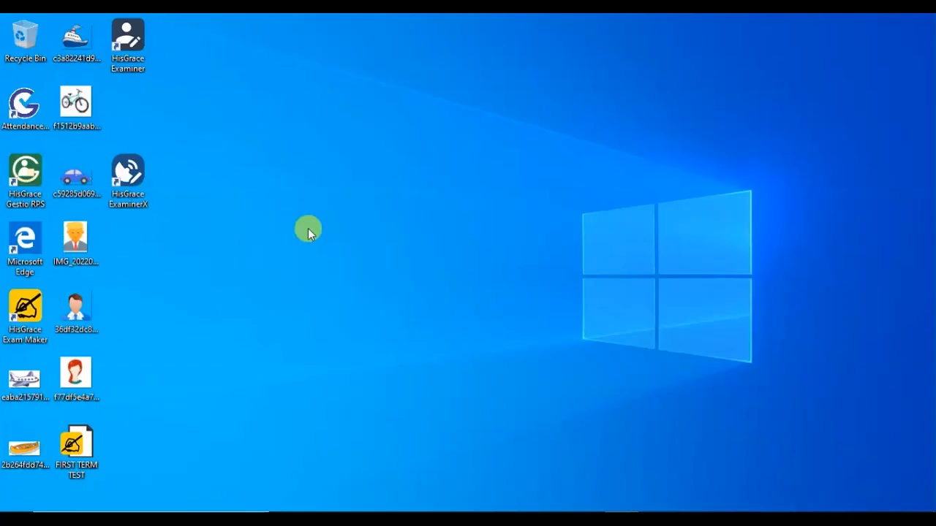
Launch HisGrace ExaminerX from its desktop icon to reach the login screen
left_click(129, 175)
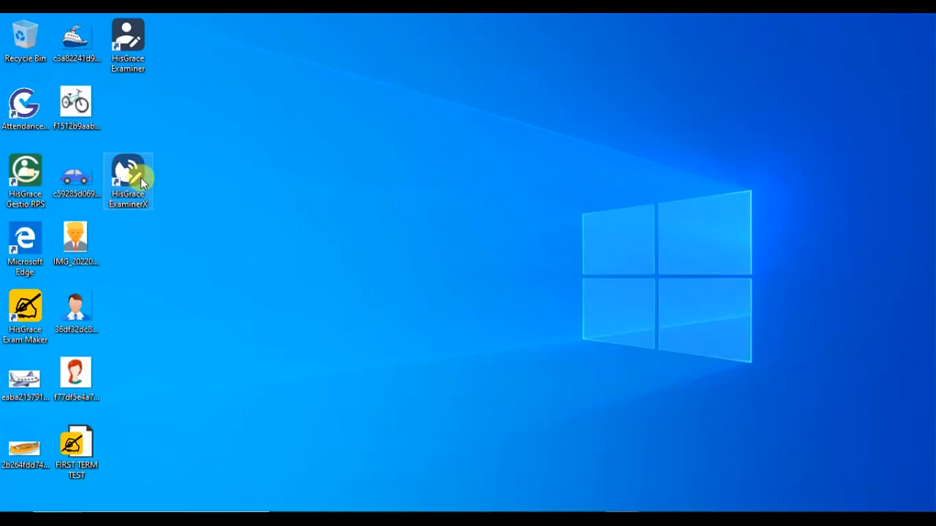
double_click(129, 176)
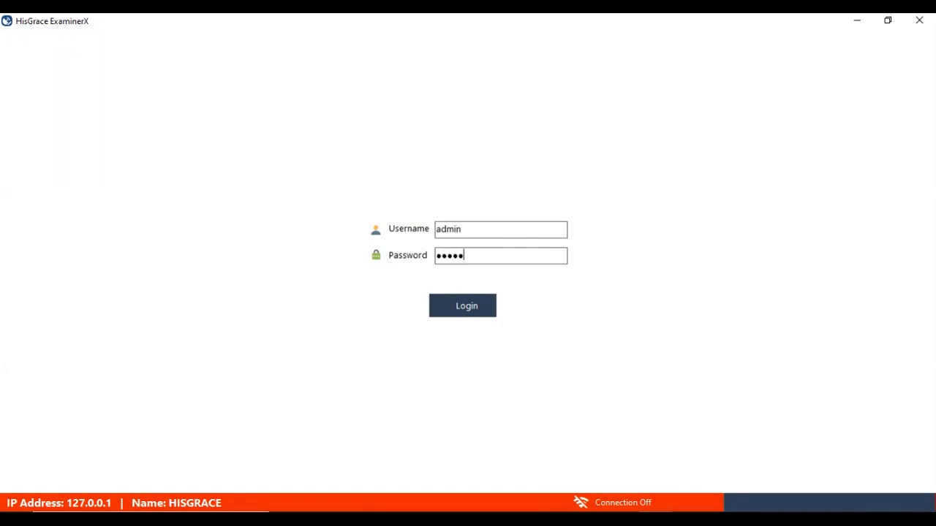
Sign in as admin and go to Manage Exams, showing an empty Exam Modules list
left_click(463, 306)
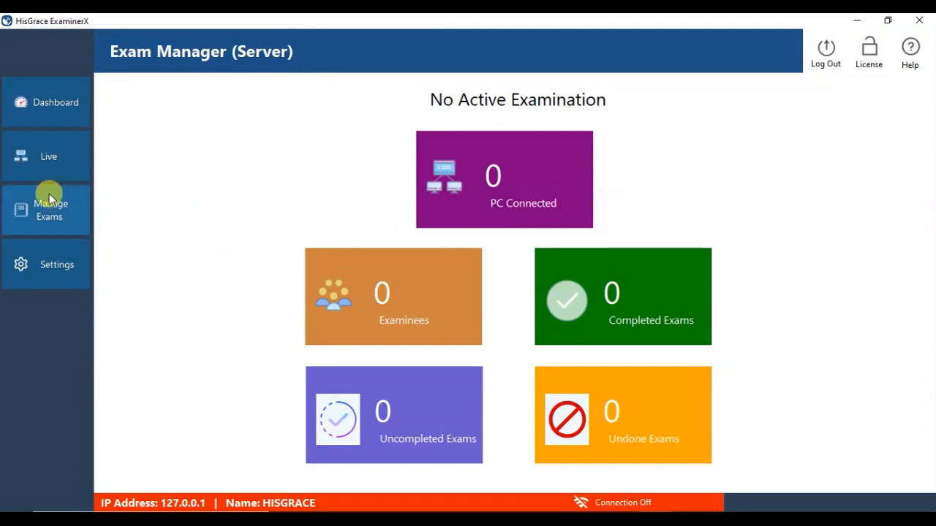
left_click(46, 211)
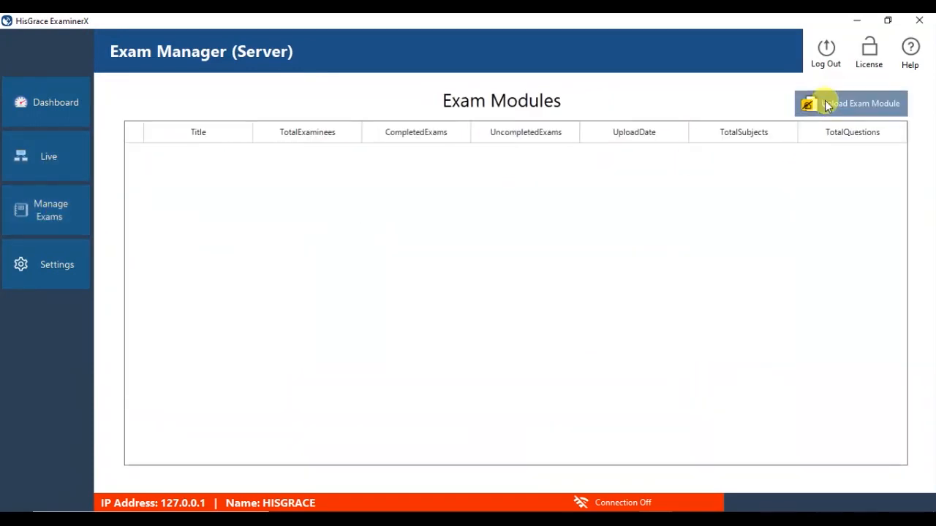
Upload the FIRST TERM TEST module from the Desktop and activate it as the current examination
left_click(851, 103)
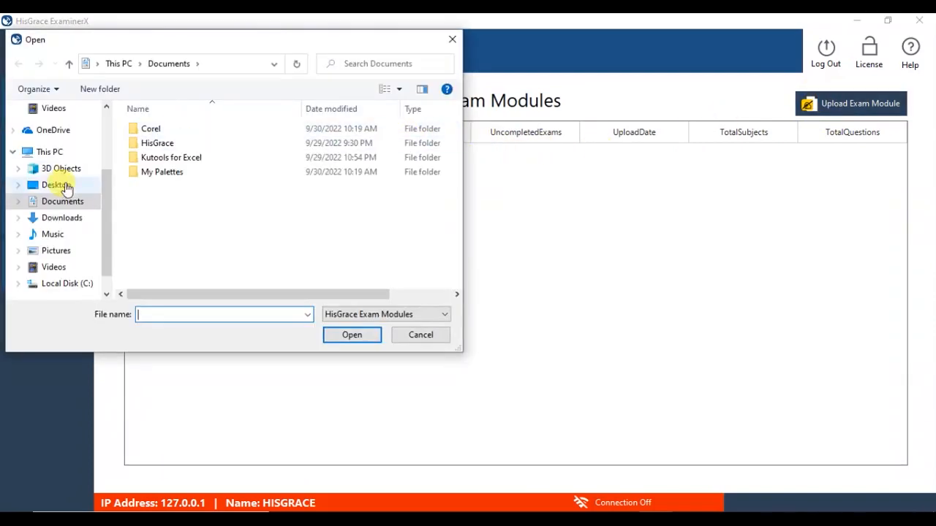
left_click(56, 184)
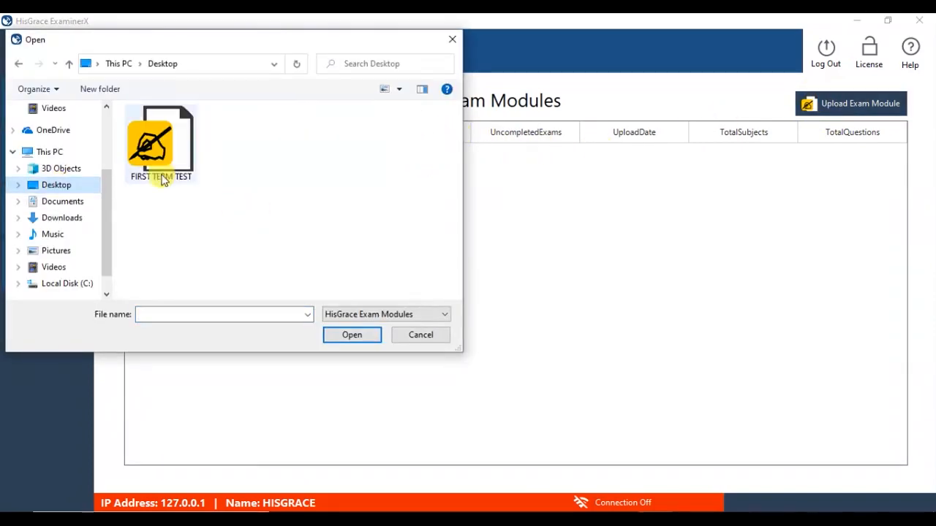
left_click(351, 335)
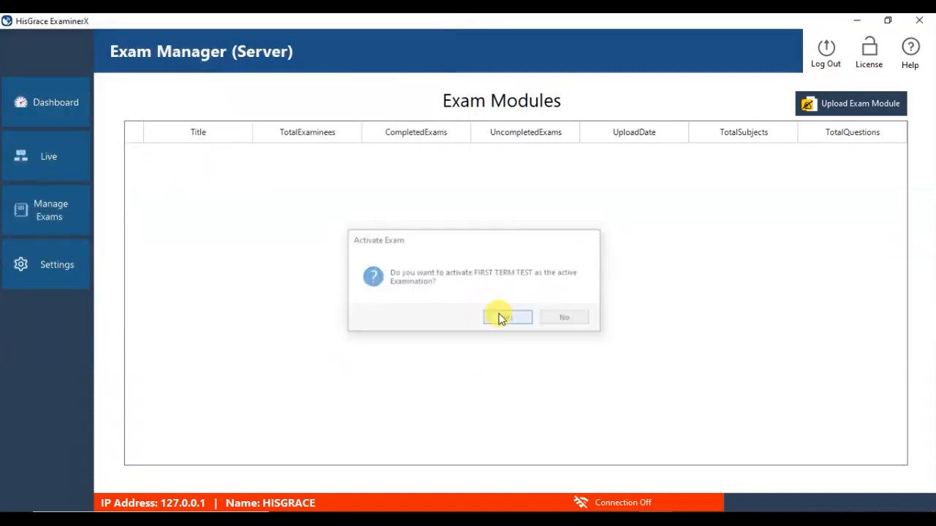
left_click(508, 316)
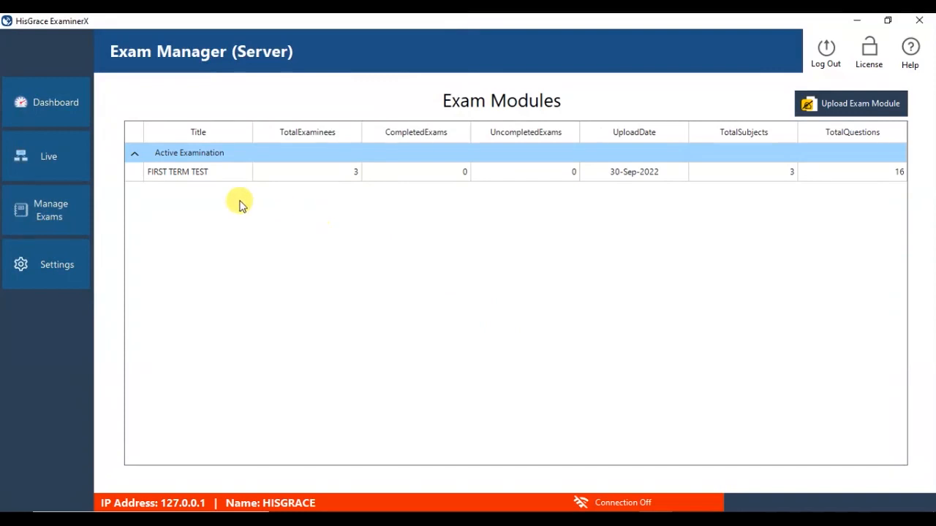
View the examinees enrolled in FIRST TERM TEST from its context menu
right_click(177, 171)
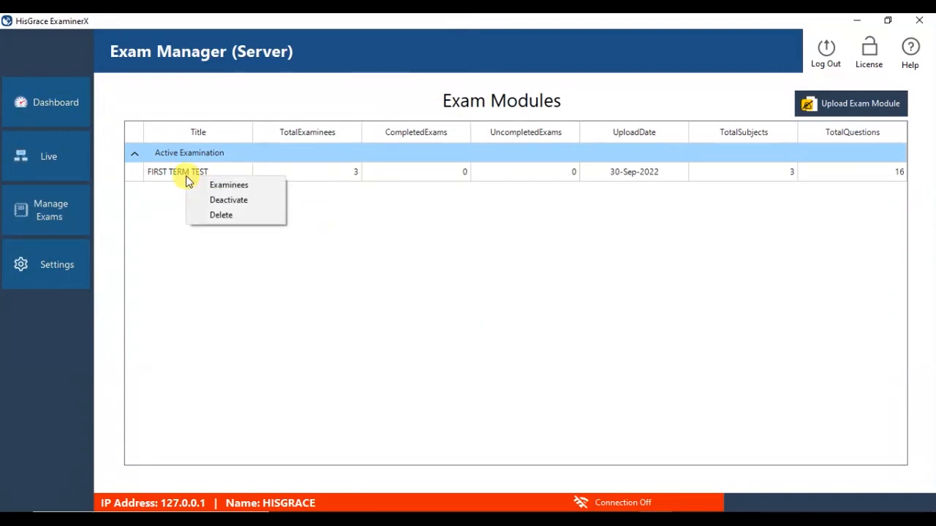
mouse_move(216, 184)
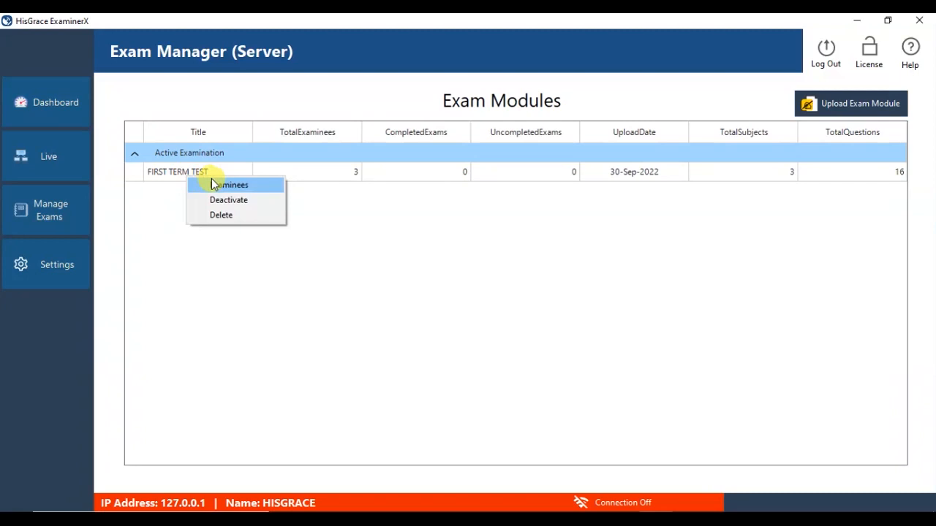
left_click(232, 184)
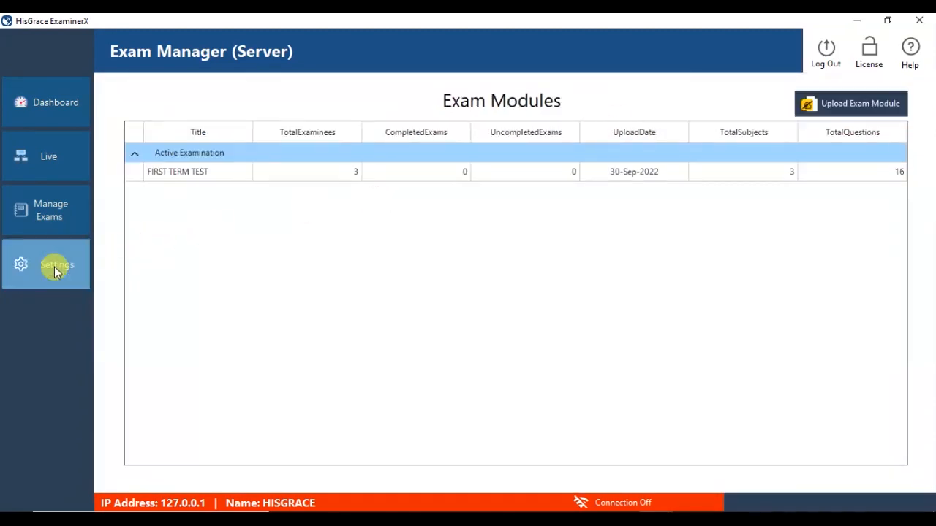
Go to the server Settings page to set login details to admin/admin
left_click(56, 265)
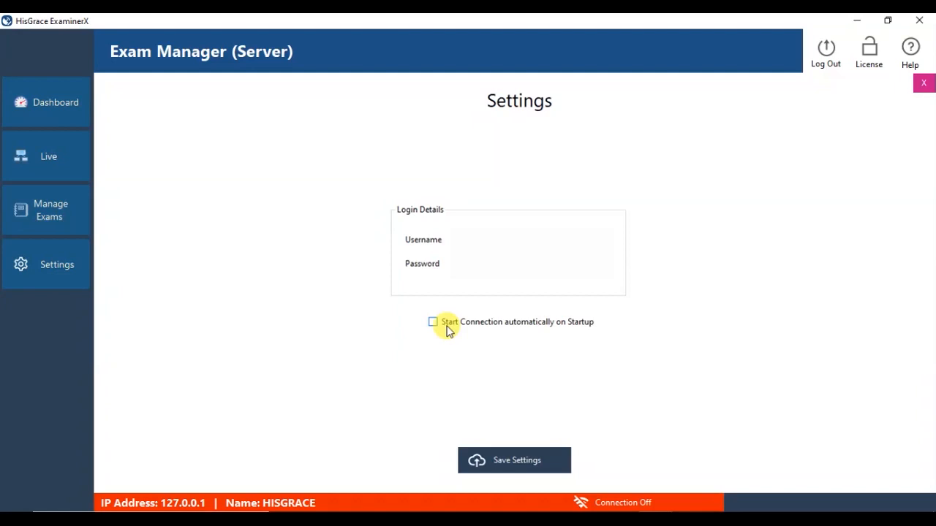
mouse_move(66, 176)
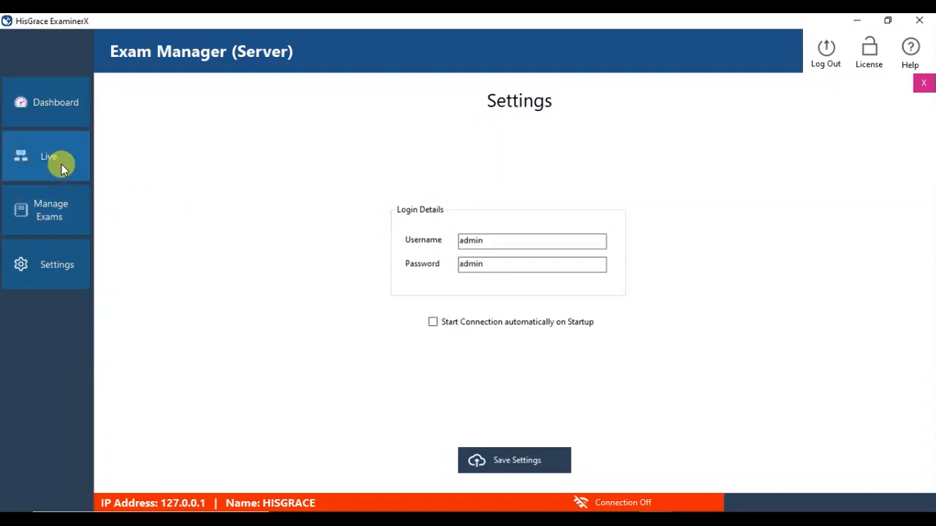
Start the server connection from the Live page, running on 192.168.43.109 with no clients
left_click(47, 155)
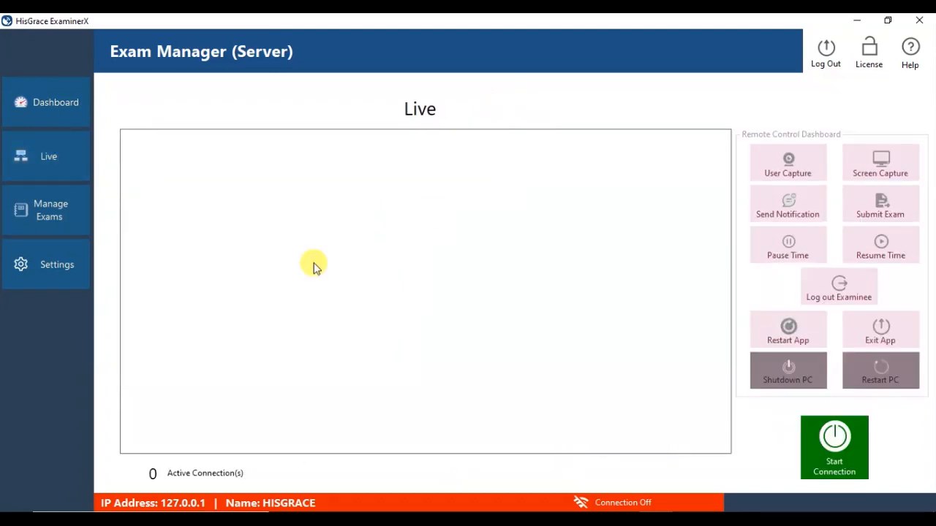
mouse_move(564, 212)
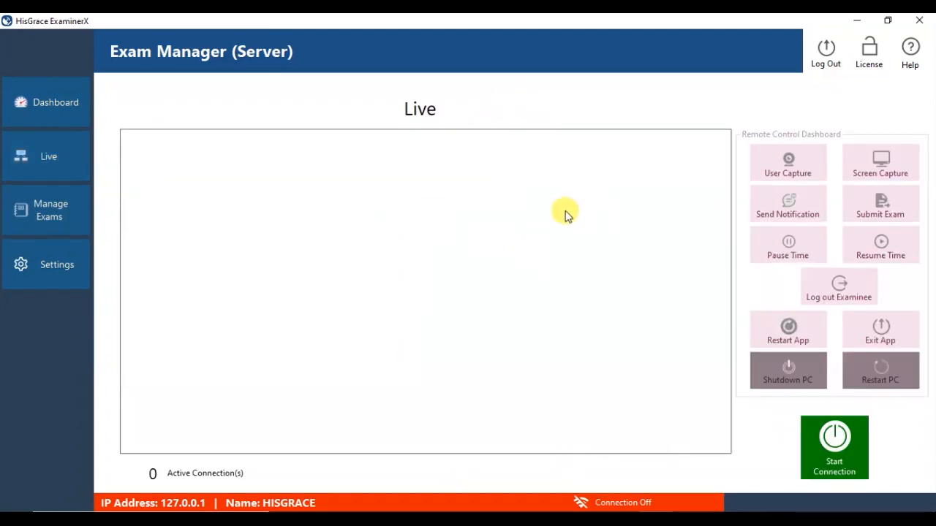
mouse_move(842, 459)
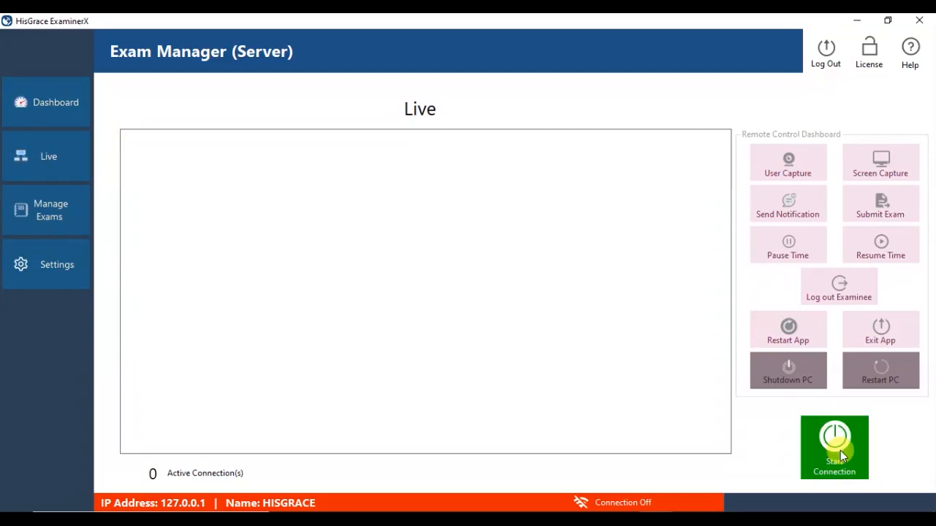
left_click(833, 459)
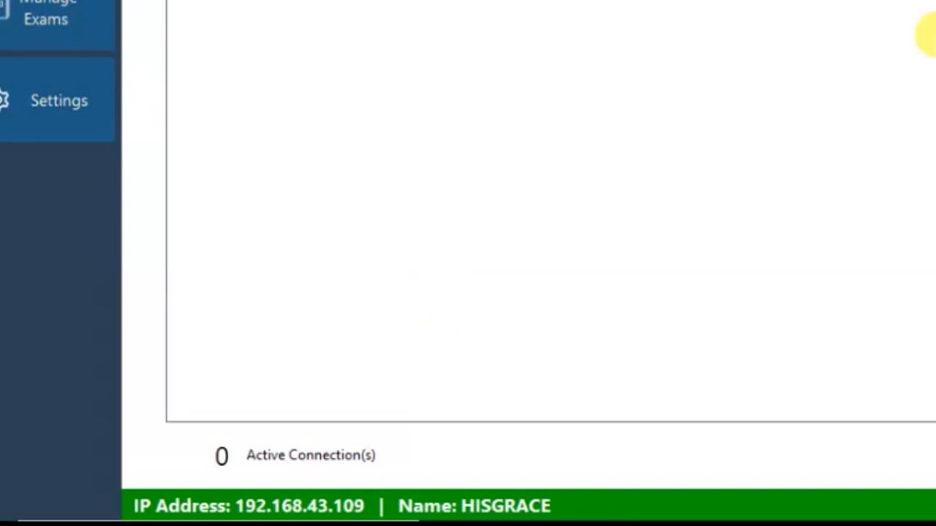
mouse_move(930, 52)
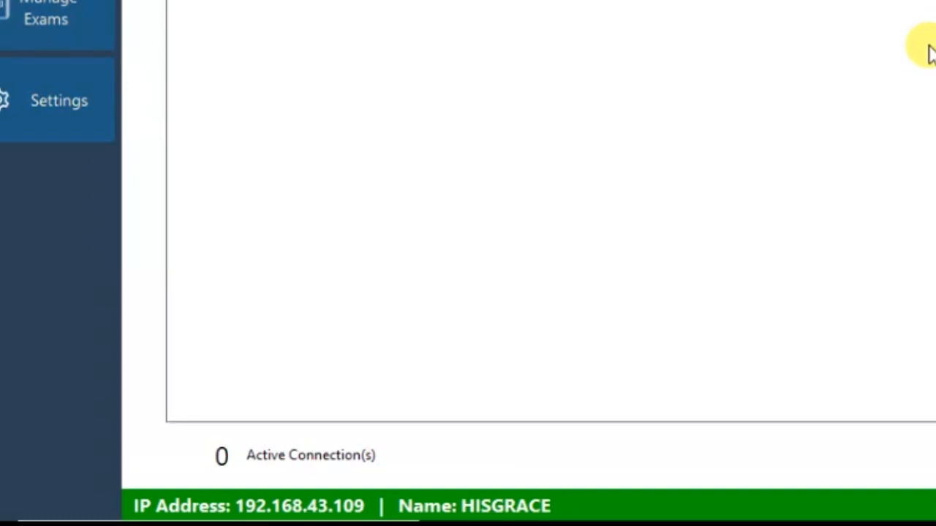
mouse_move(927, 88)
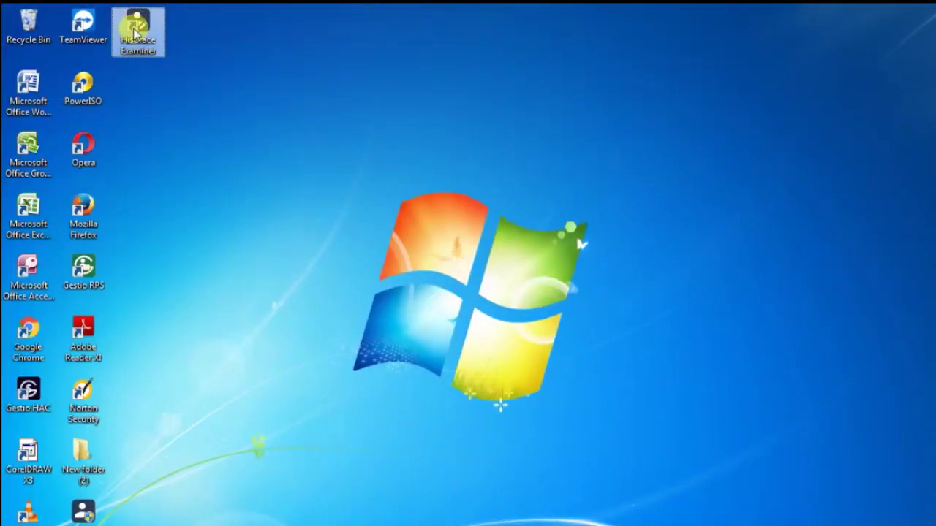
Launch the HisGrace Examiner client and log in as admin to its Exam Manager dashboard
double_click(138, 21)
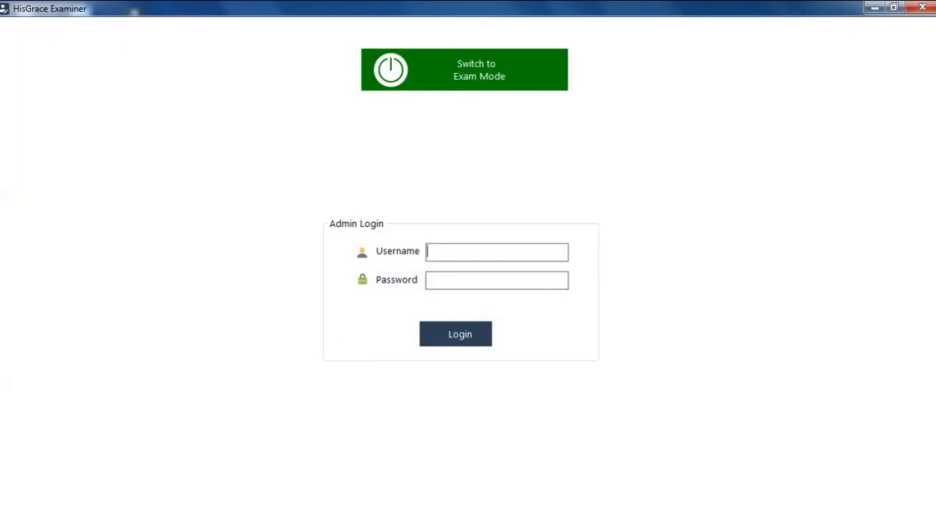
mouse_move(431, 152)
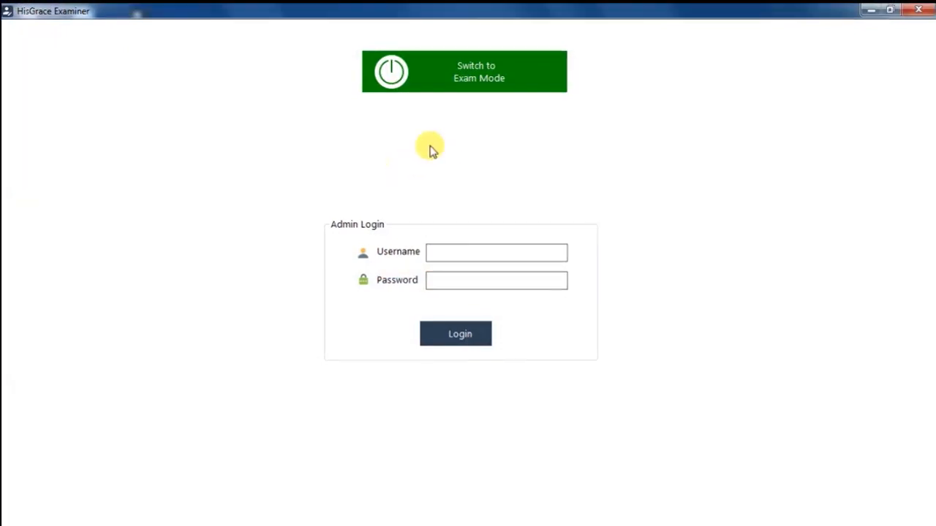
type("adm")
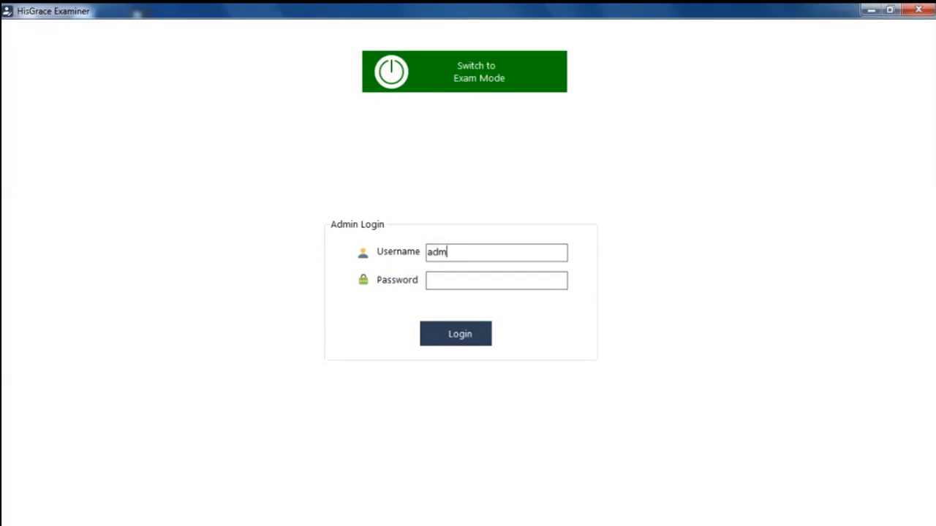
left_click(455, 333)
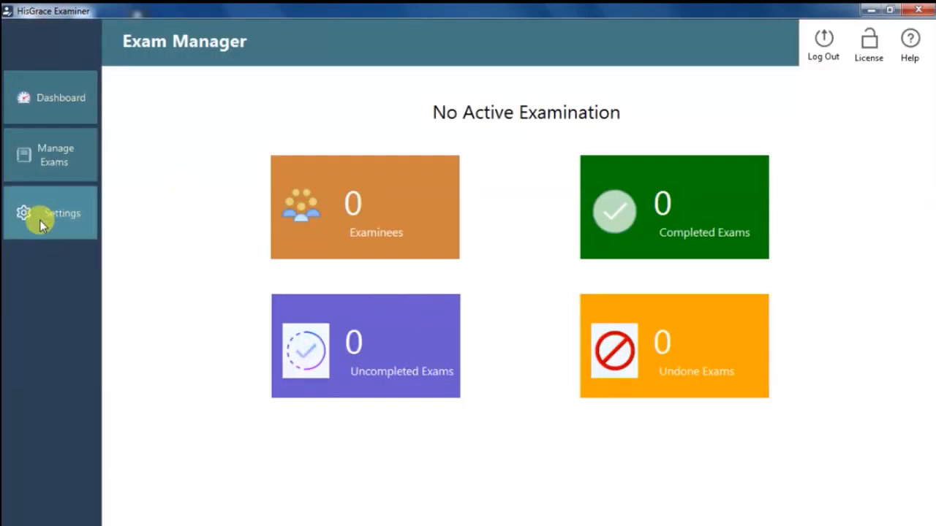
Switch the client to Server Mode with server IP 192.168.43.109
left_click(49, 214)
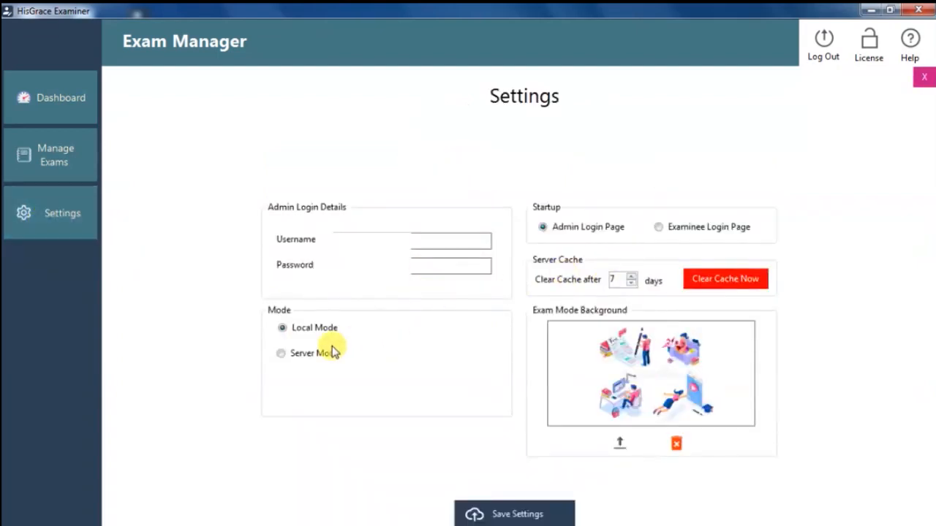
left_click(281, 352)
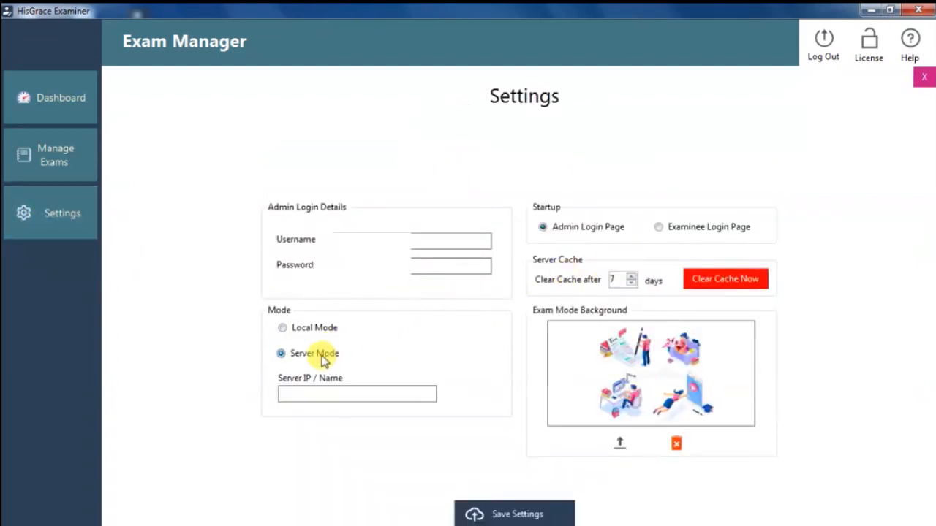
left_click(356, 393)
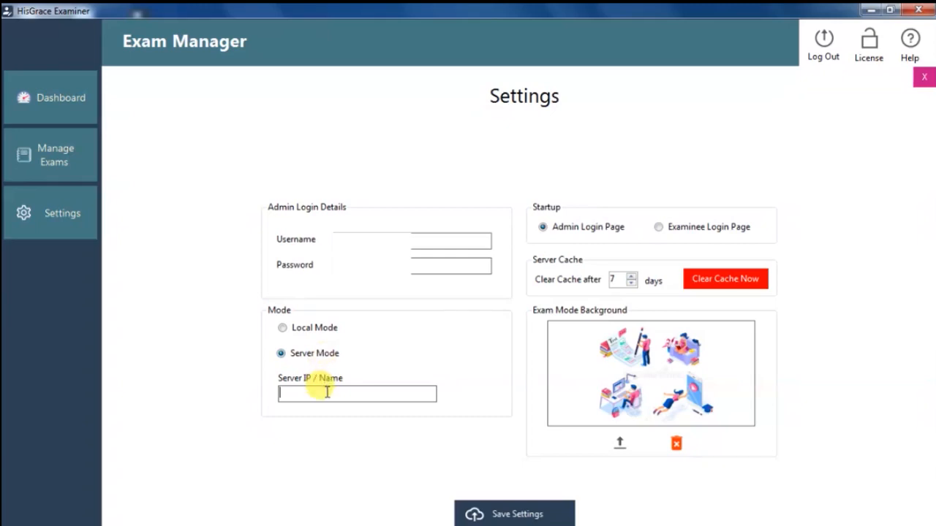
type("192")
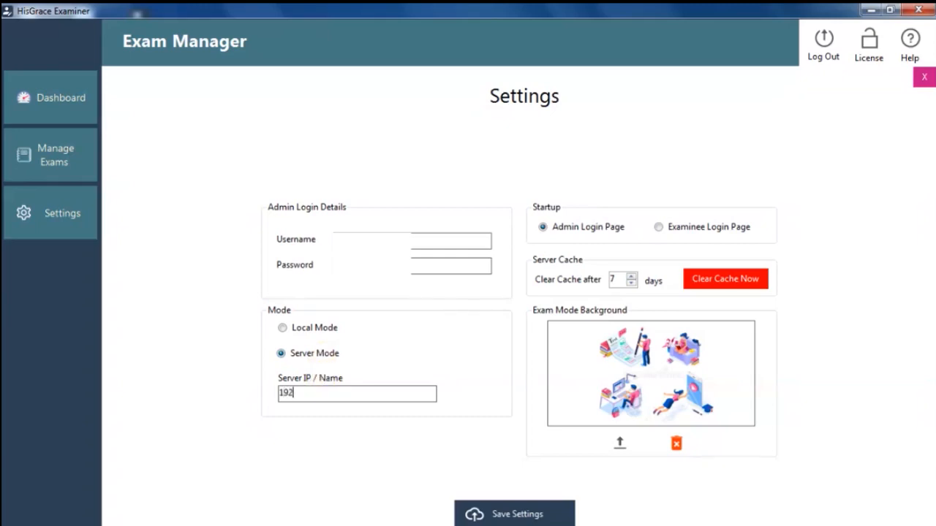
type(".168.43.10")
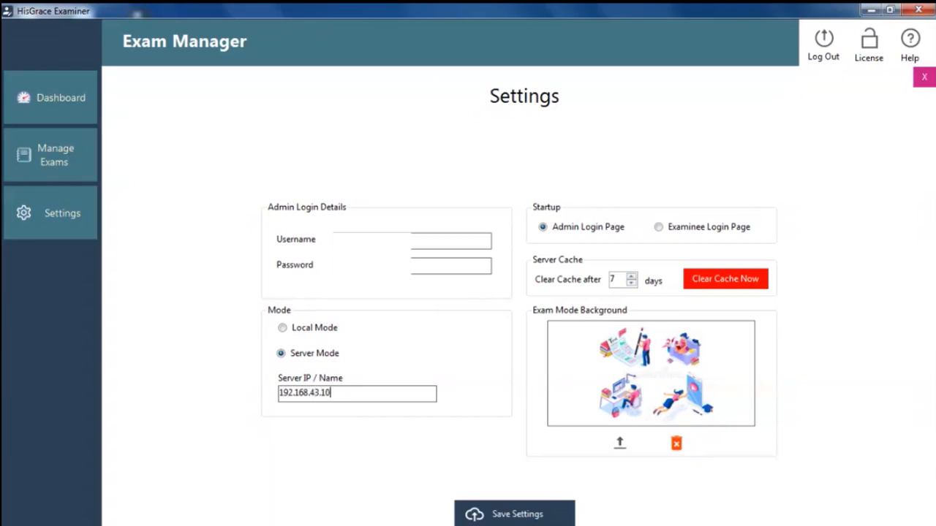
type("9")
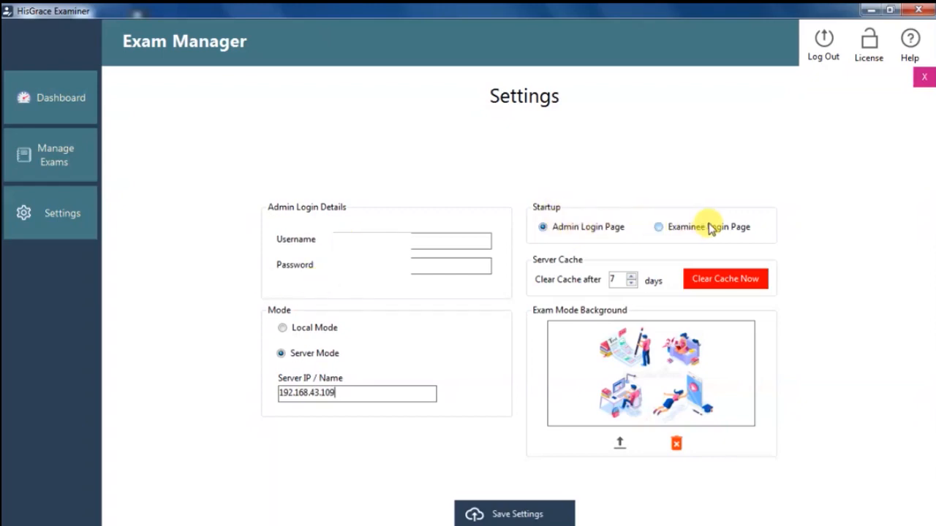
Choose the Examinee Login Page as the client's startup page
left_click(658, 227)
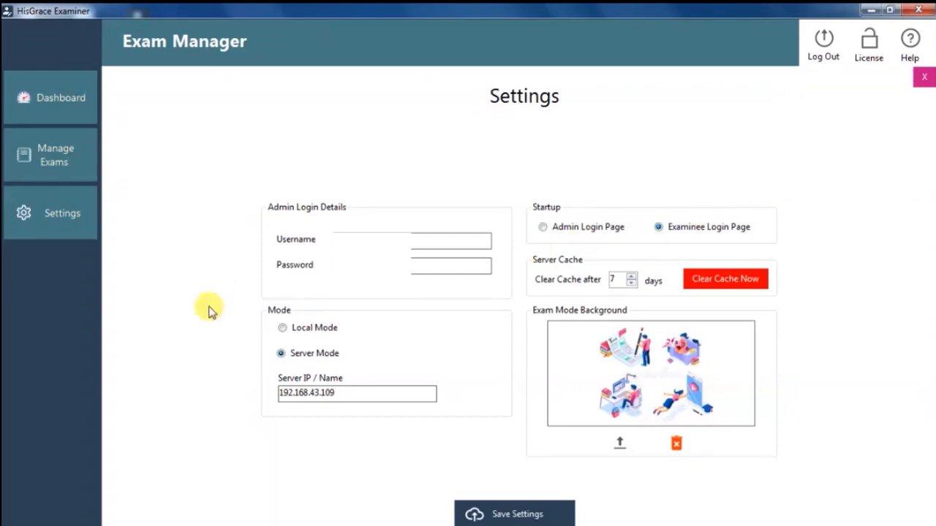
mouse_move(497, 518)
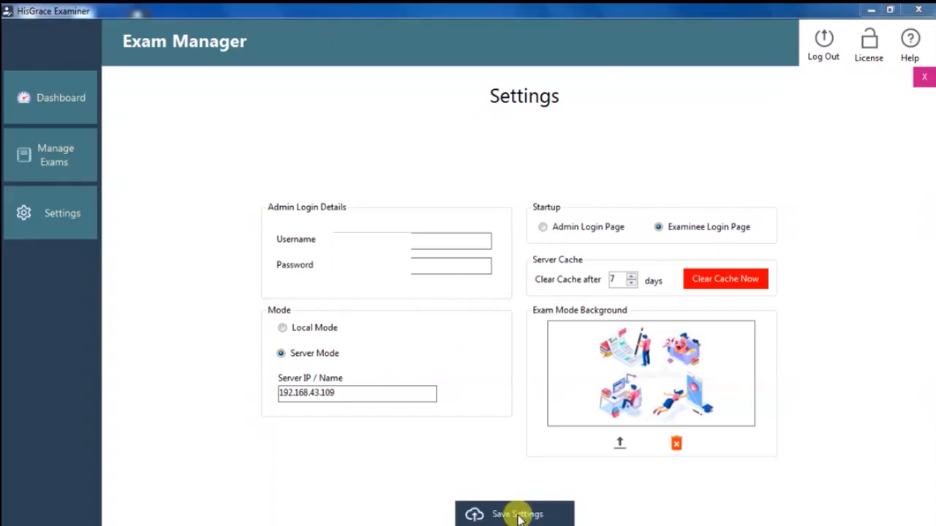
mouse_move(290, 313)
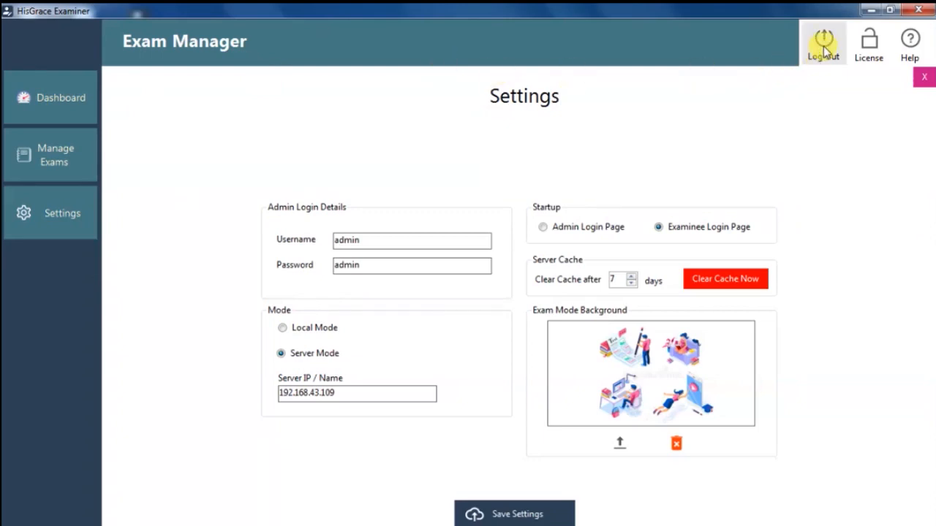
Log out of the admin area and sign in to the exam as an examinee
left_click(824, 41)
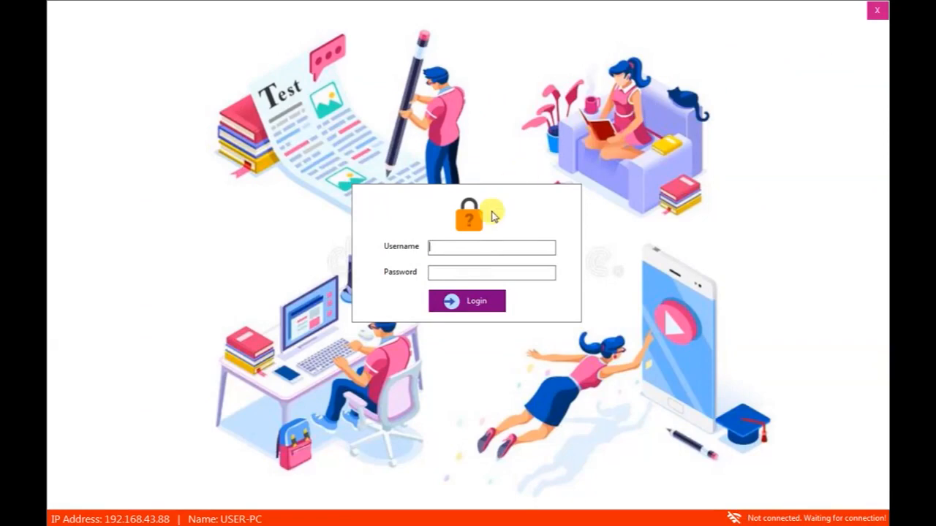
mouse_move(877, 471)
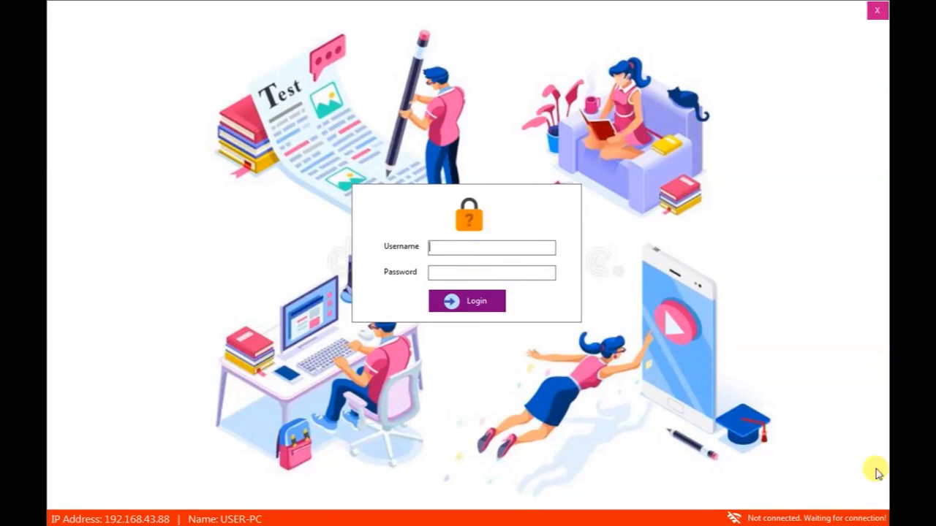
mouse_move(737, 380)
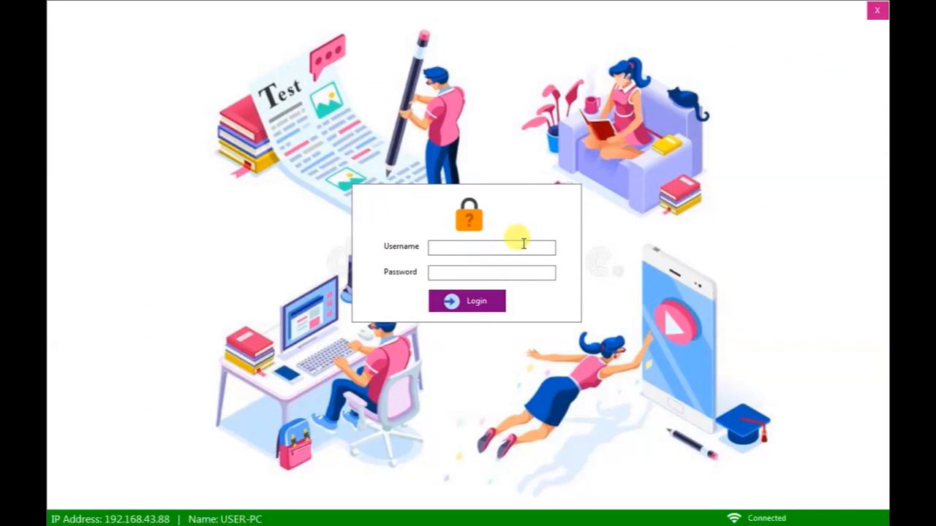
type("esther")
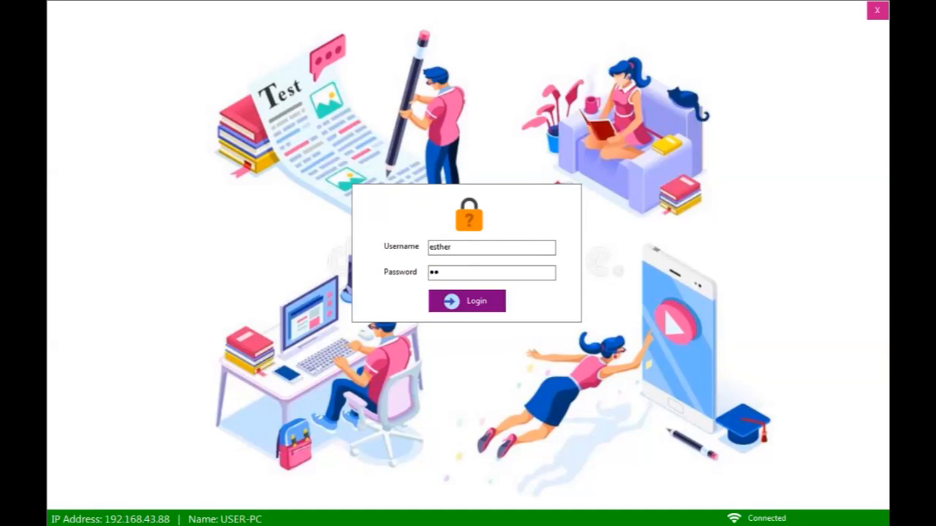
left_click(466, 301)
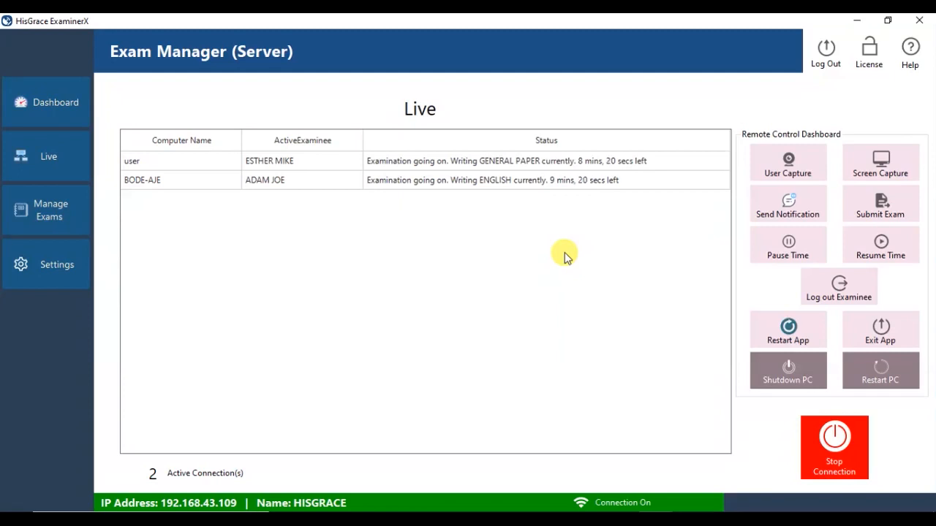
mouse_move(747, 218)
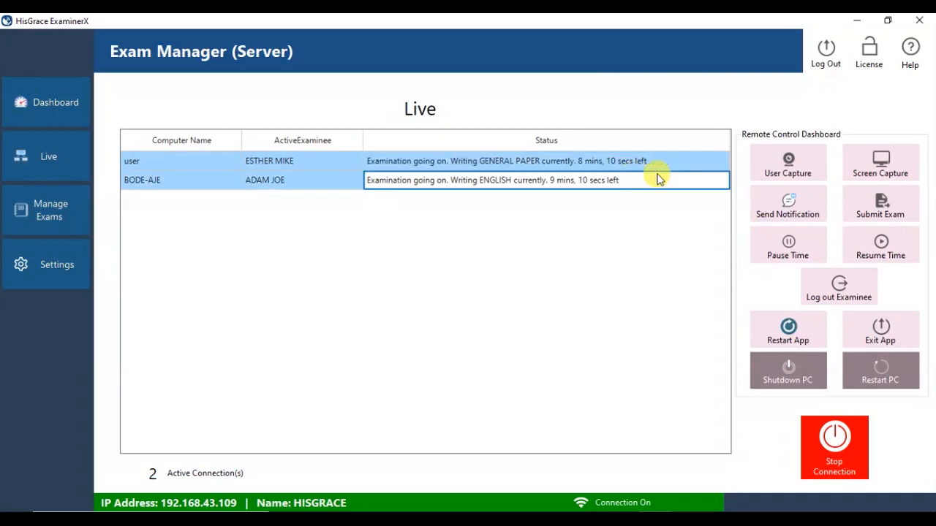
mouse_move(800, 211)
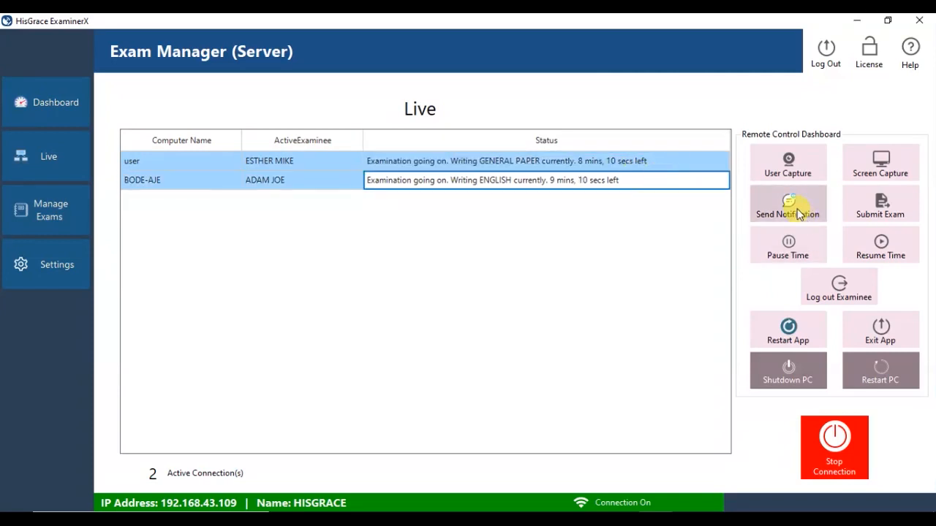
Write a notification message to the connected examinees writing their exams
left_click(787, 205)
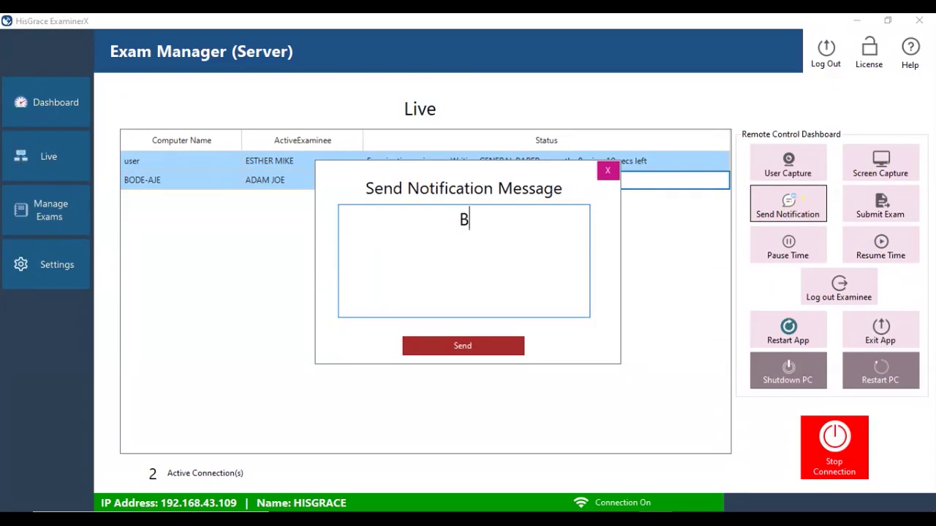
type("e caref")
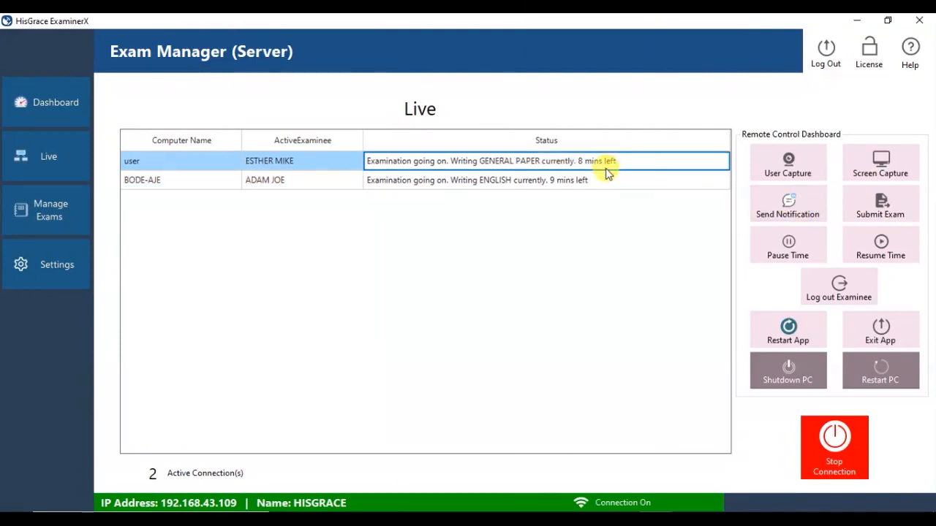
Capture and view the first examinee computer's screen, then close the capture window
left_click(879, 162)
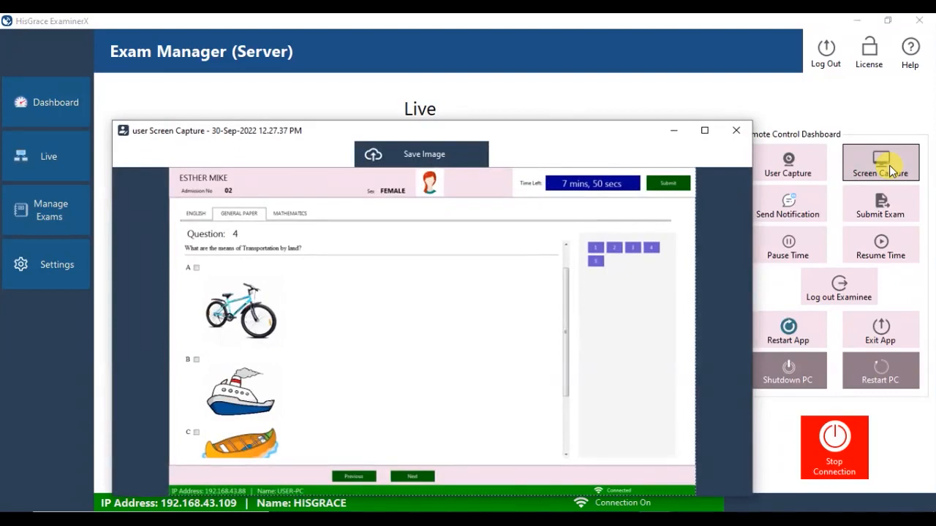
left_click(736, 131)
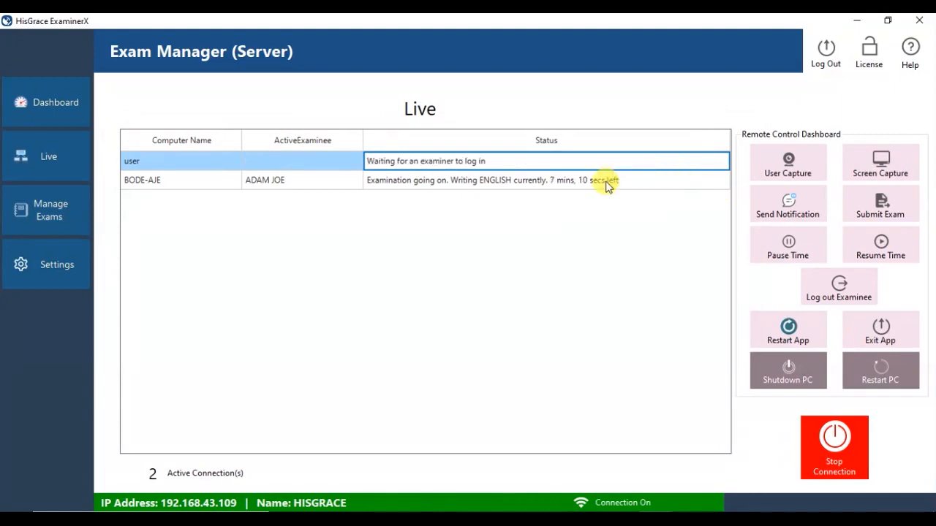
mouse_move(64, 125)
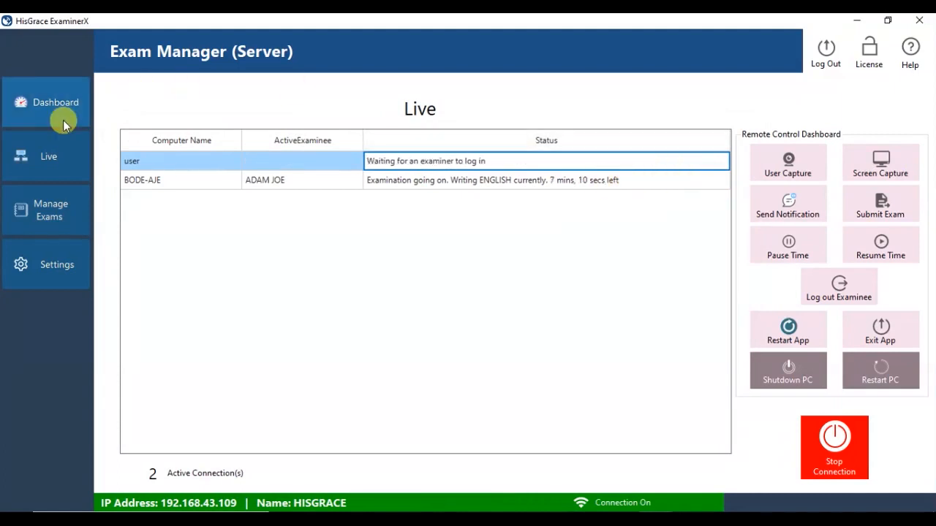
Bring up the FIRST TERM TEST examinee list and select the completed examinee's result row
left_click(56, 102)
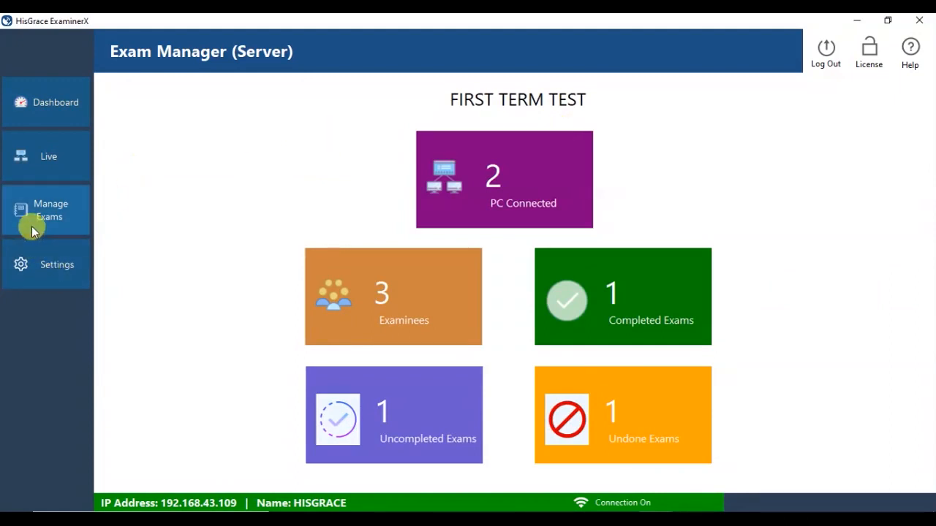
left_click(46, 210)
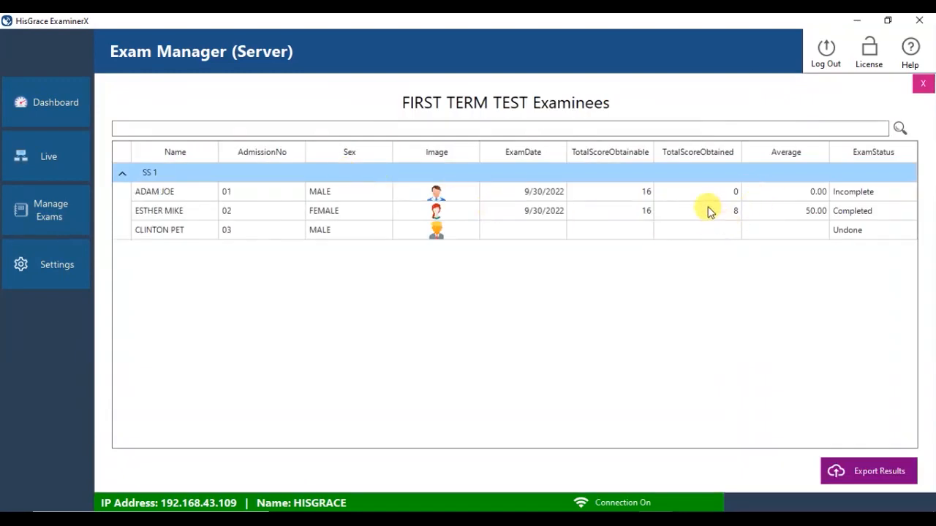
left_click(696, 210)
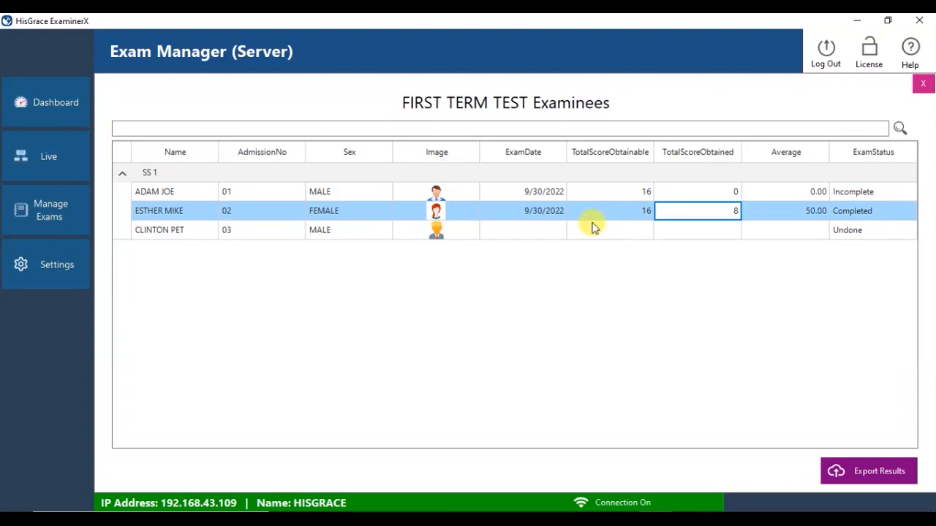
double_click(158, 211)
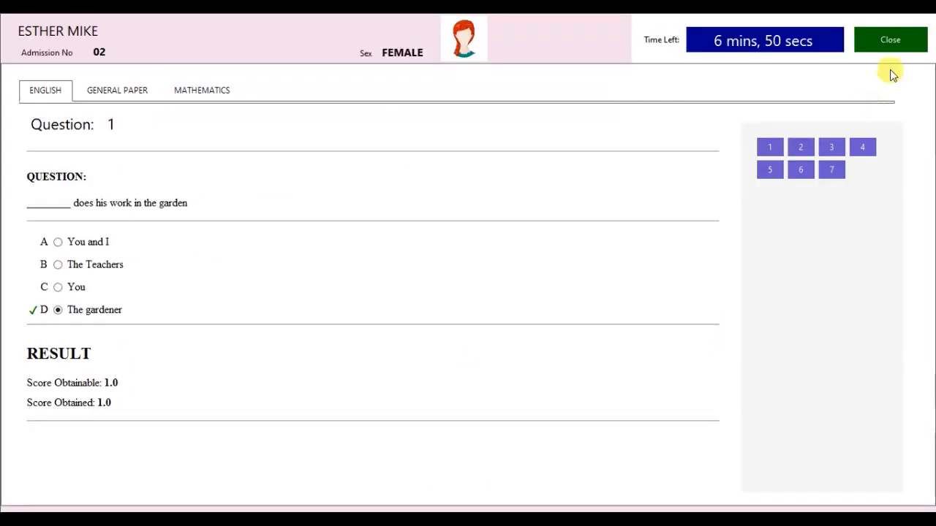
left_click(890, 38)
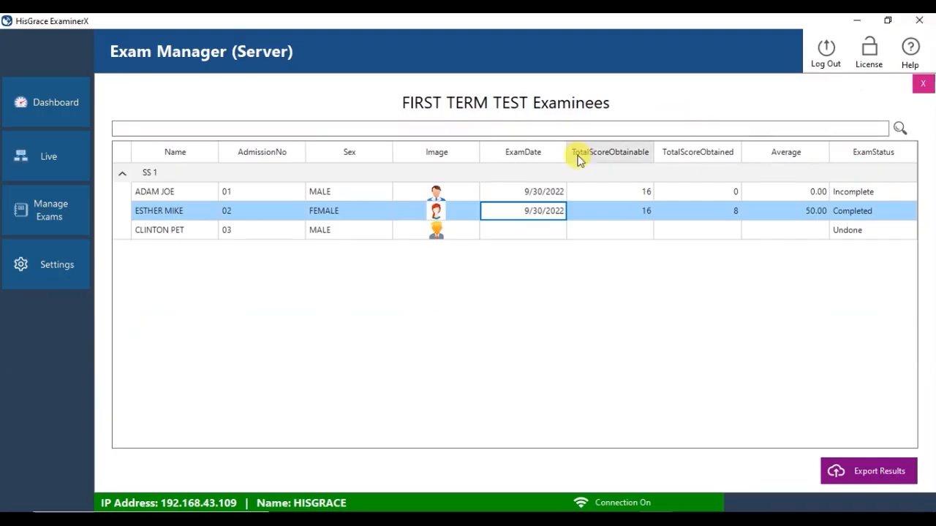
left_click(869, 471)
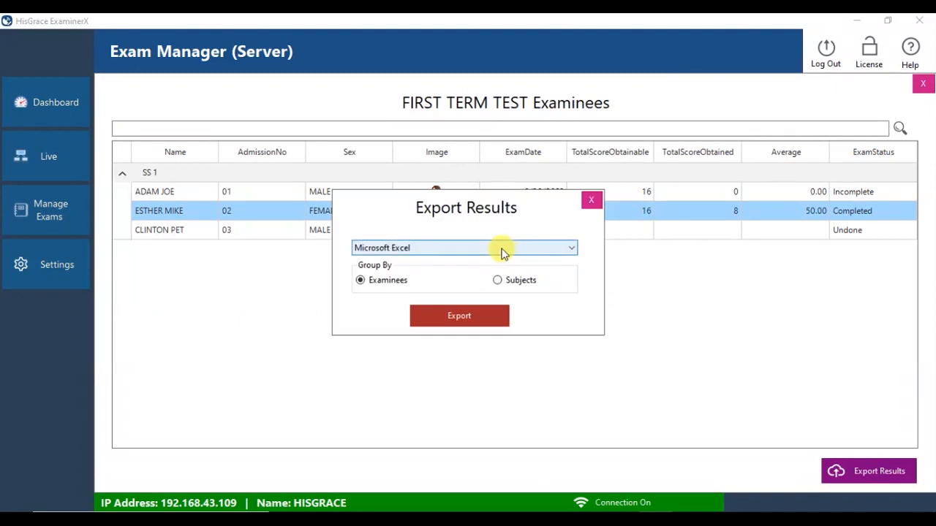
Export the results to Microsoft Excel grouped by examinees and open the exported file
left_click(459, 316)
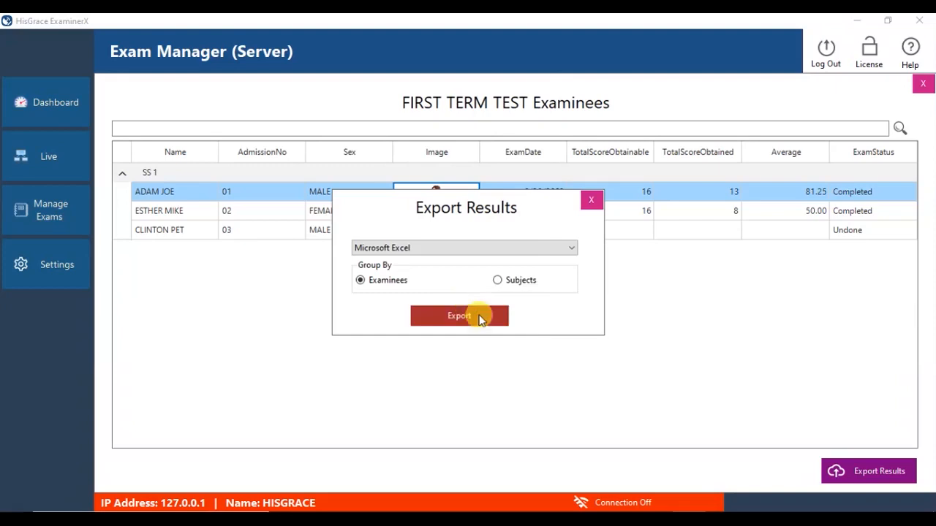
left_click(459, 316)
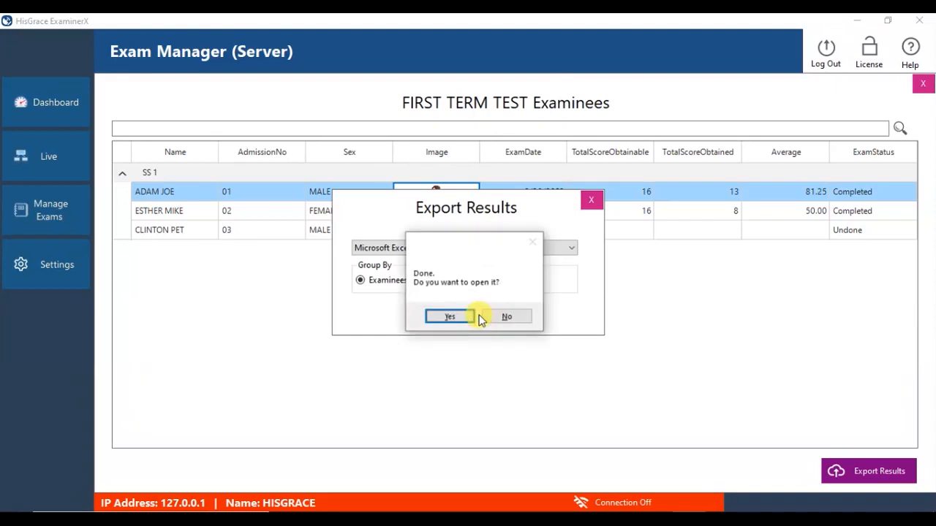
left_click(506, 316)
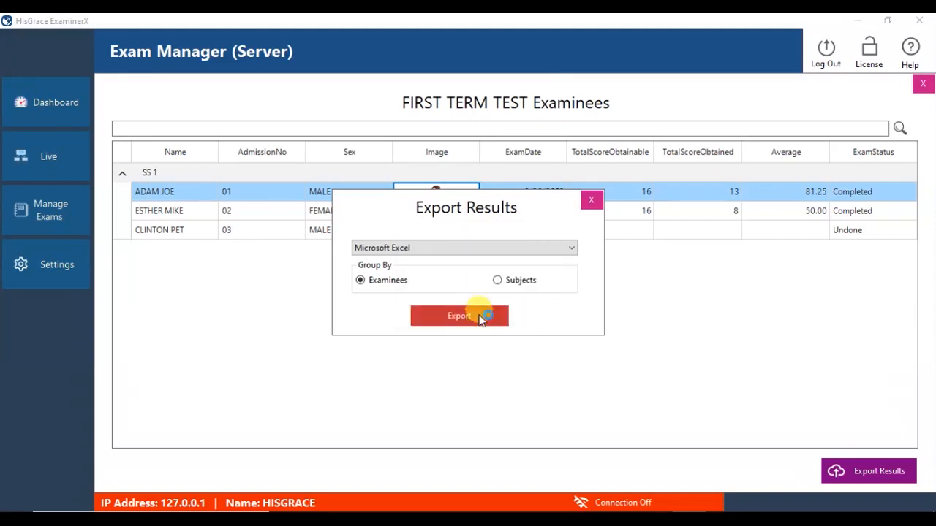
left_click(459, 316)
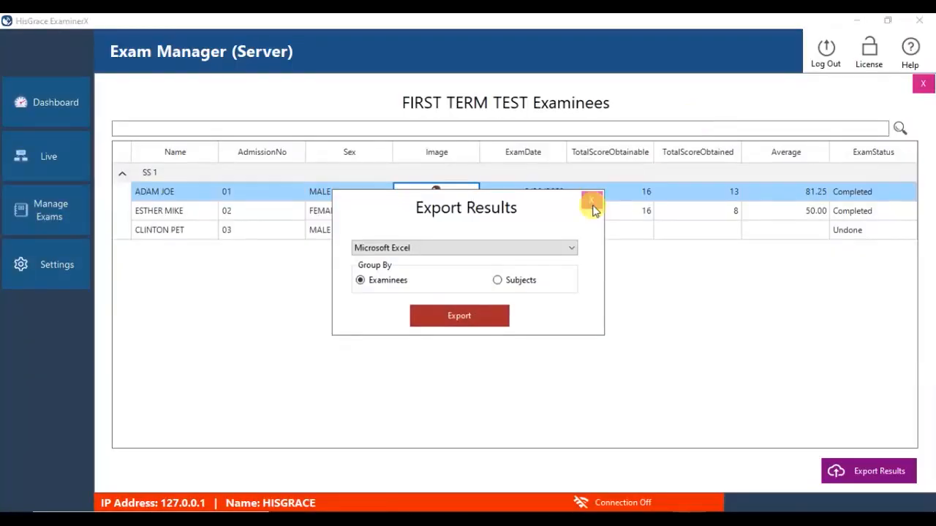
left_click(590, 202)
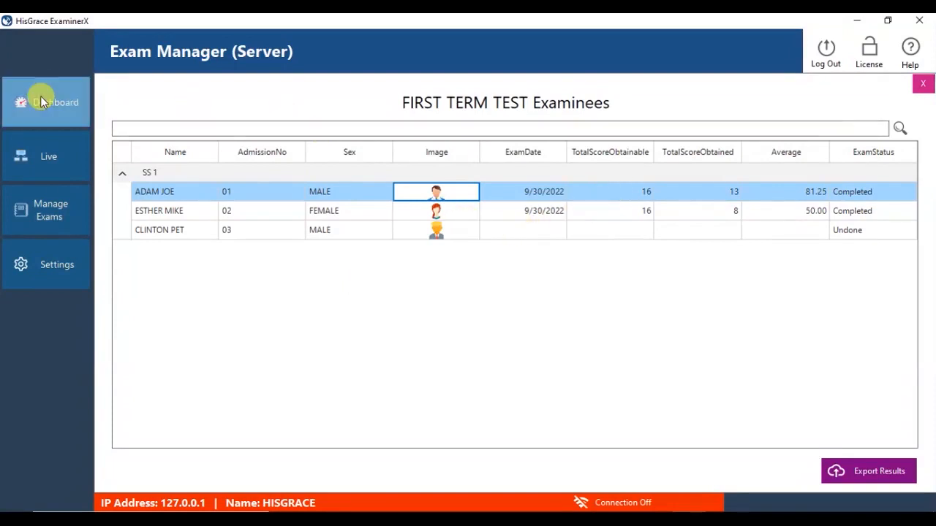
Return to the dashboard showing 3 examinees, 2 completed, 1 undone and 0 PCs connected
left_click(45, 102)
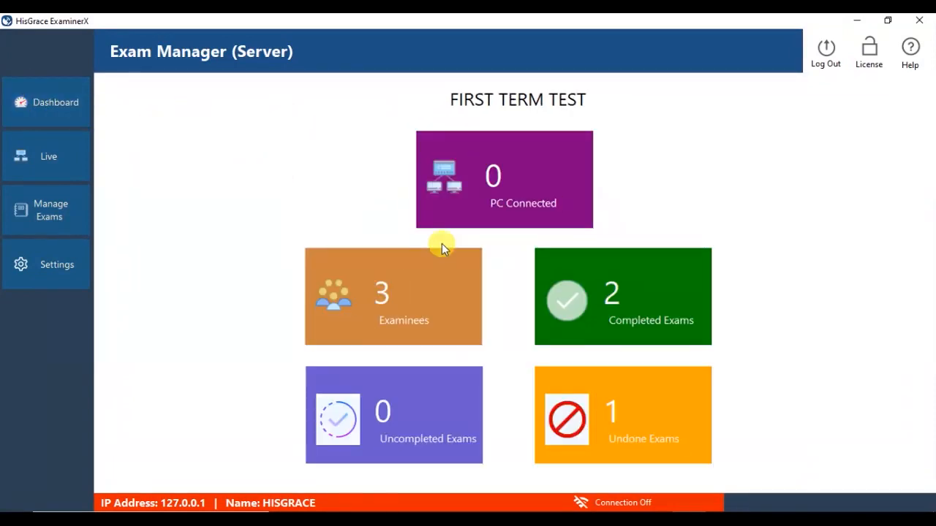